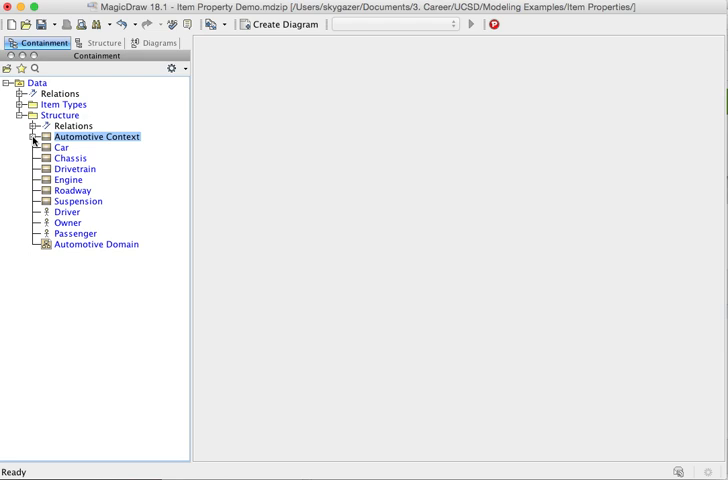
mouse_move(136, 140)
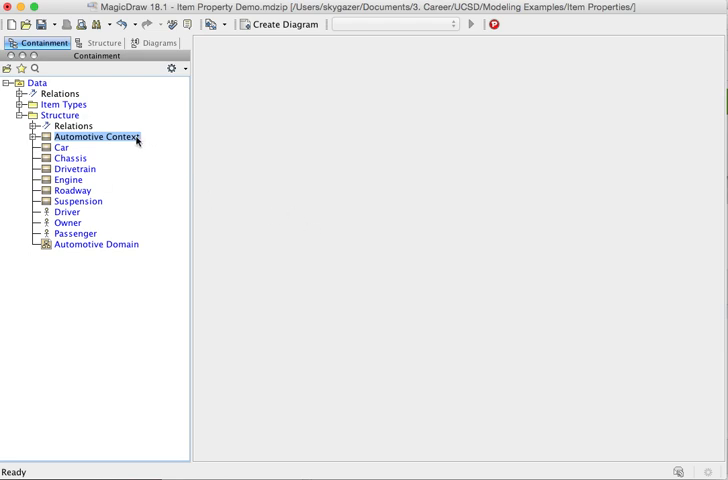
mouse_move(26, 132)
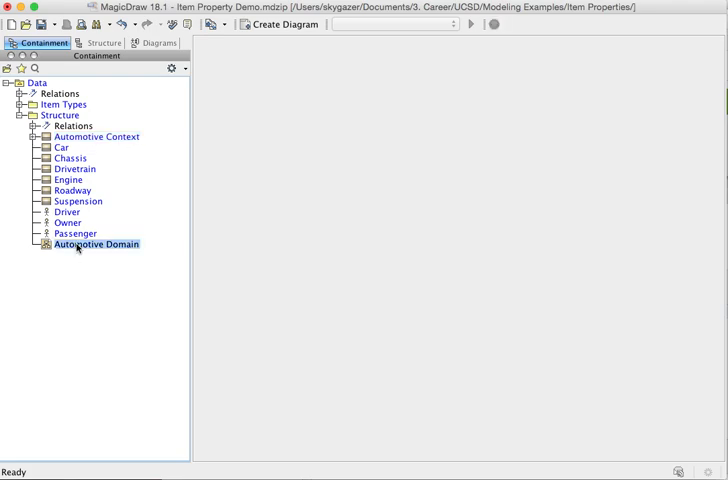
Open the Automotive Domain block definition diagram from the Containment tree.
double_click(96, 244)
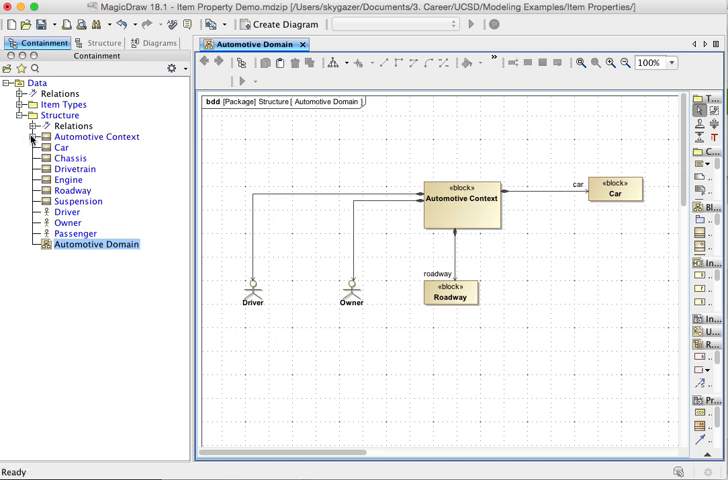
Open the Automotive Context internal block diagram showing car : Car and roadway : Roadway.
left_click(32, 136)
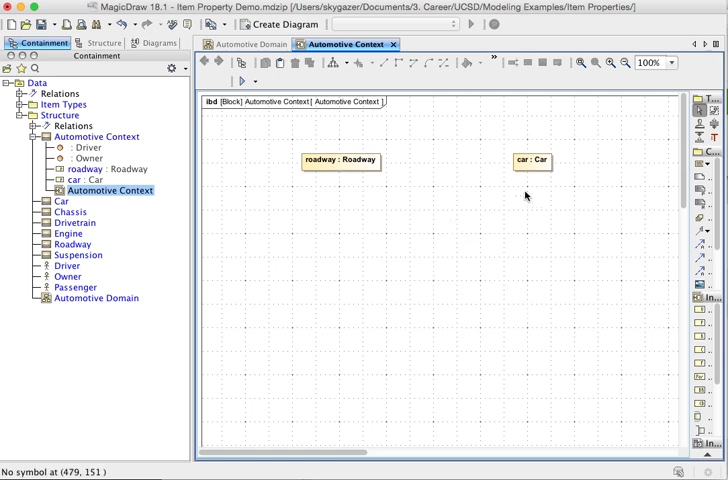
mouse_move(496, 222)
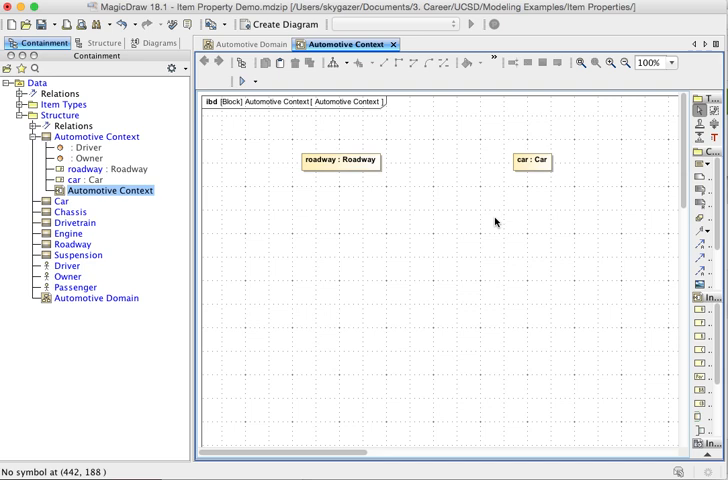
mouse_move(532, 170)
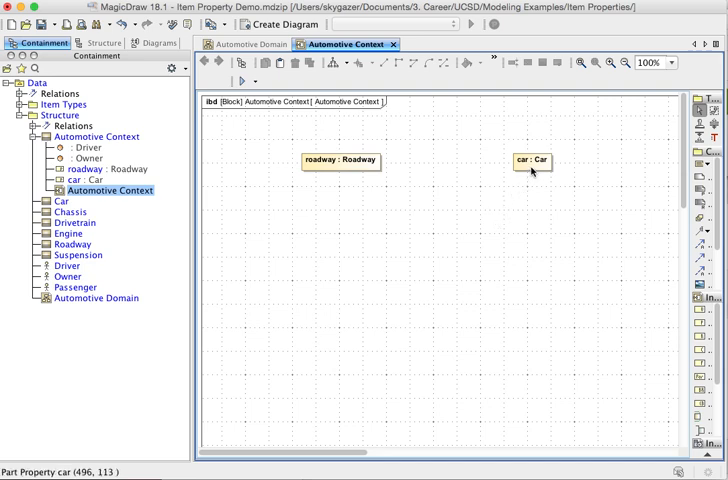
Connect car to roadway with a connector and open the connector's specification.
left_click(532, 160)
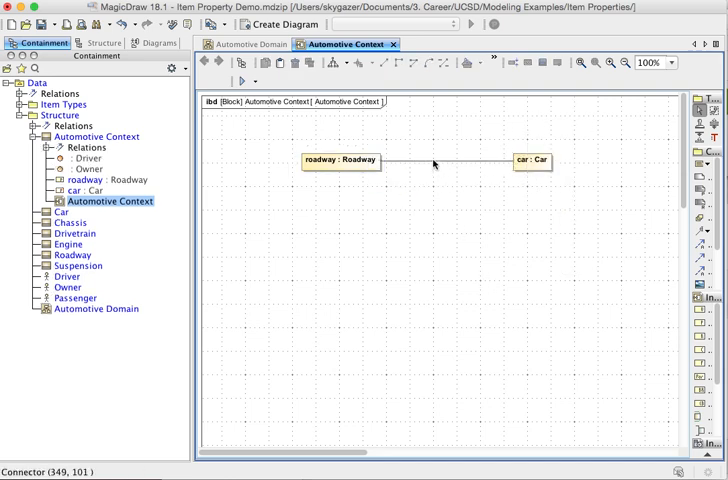
double_click(434, 160)
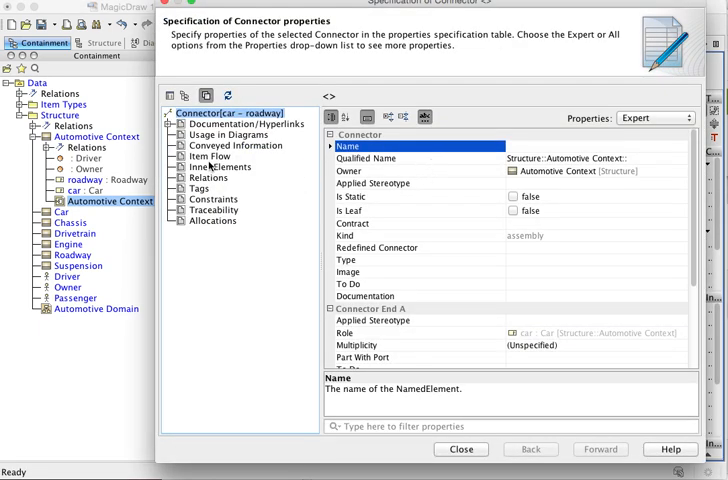
Start adding an item flow and browse Data > Structure for an item property, without finding one yet.
left_click(210, 156)
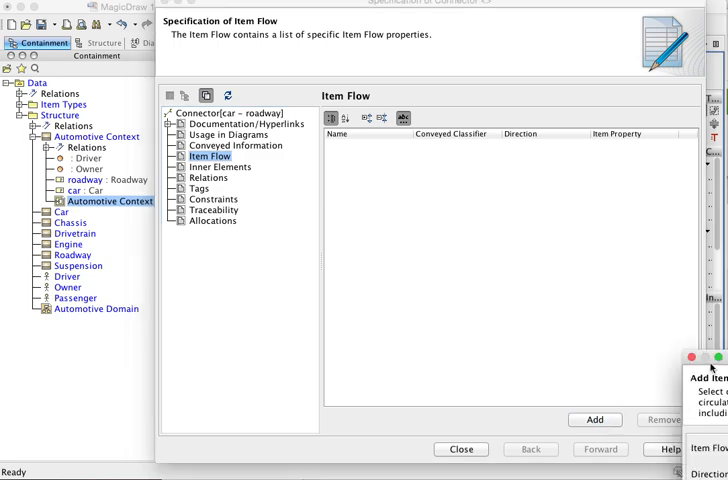
left_click(594, 420)
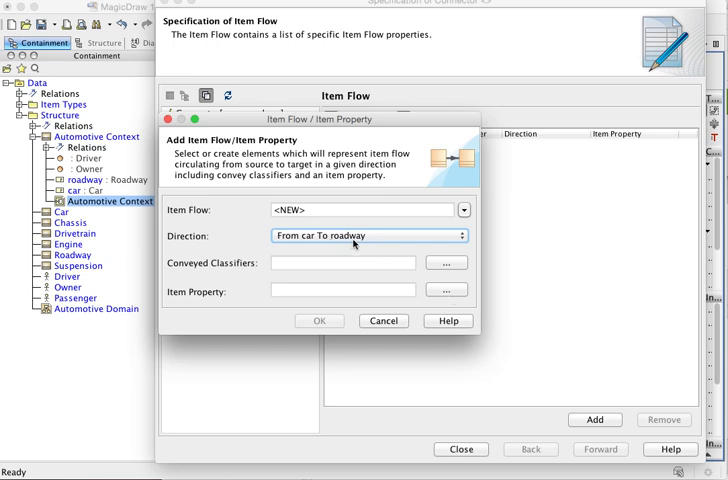
mouse_move(448, 292)
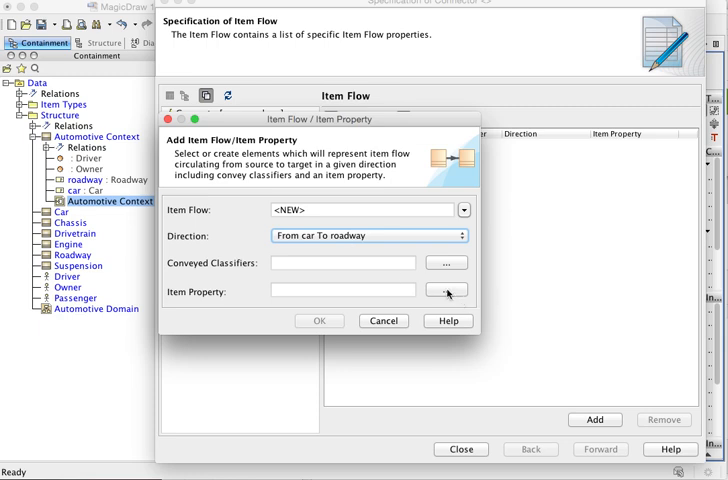
mouse_move(448, 292)
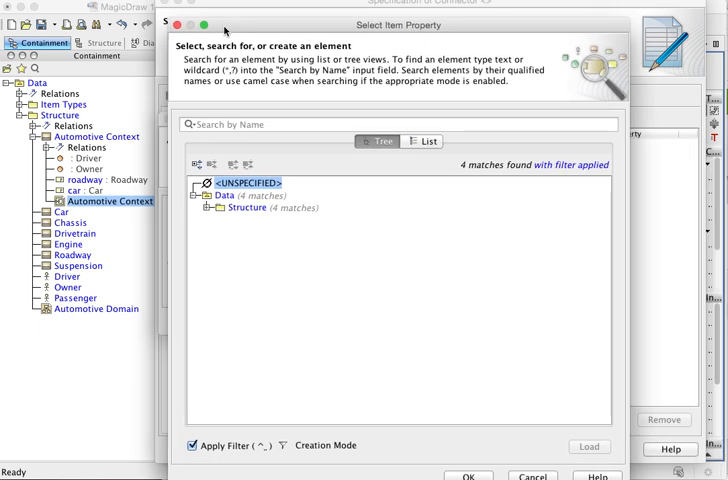
left_click(208, 208)
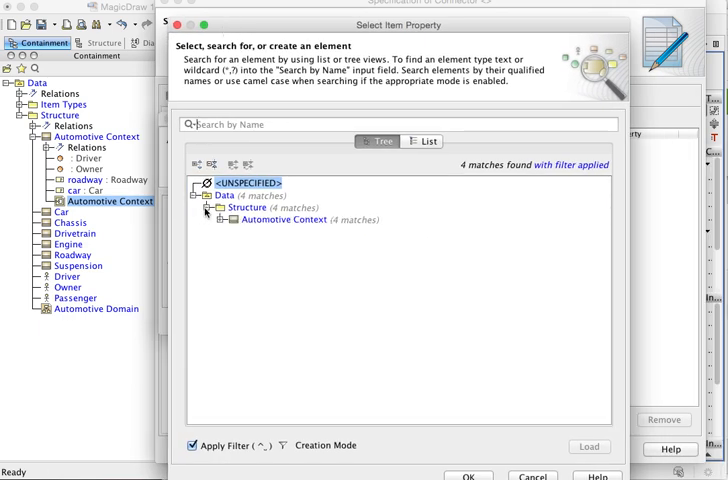
left_click(224, 220)
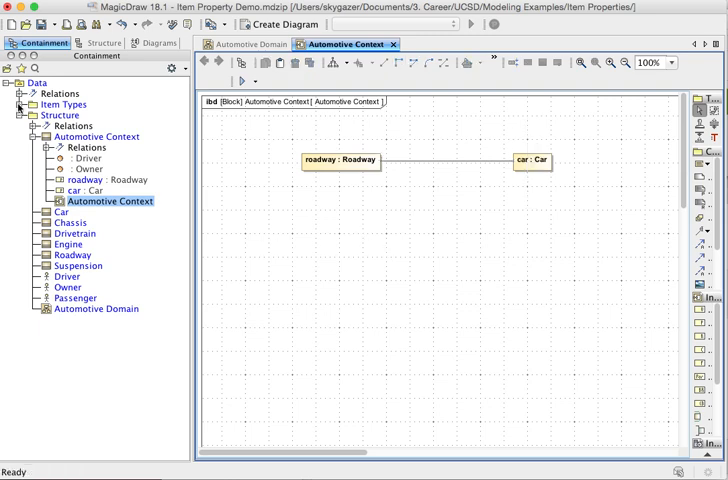
Name the Force part property 'motive' so it reads motive : Force.
left_click(20, 104)
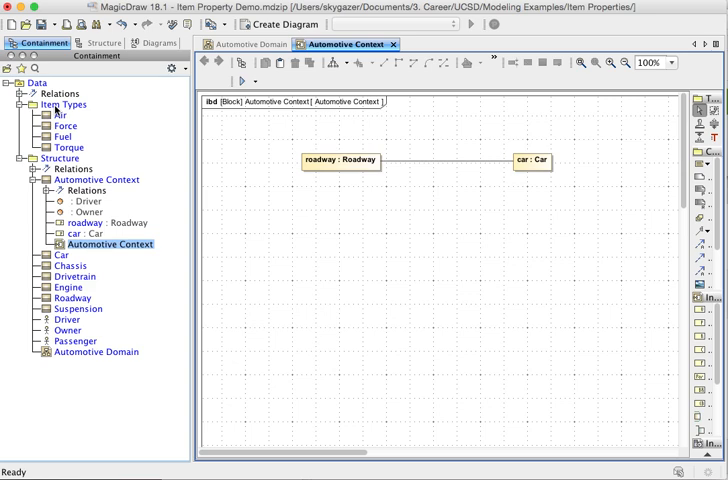
mouse_move(164, 128)
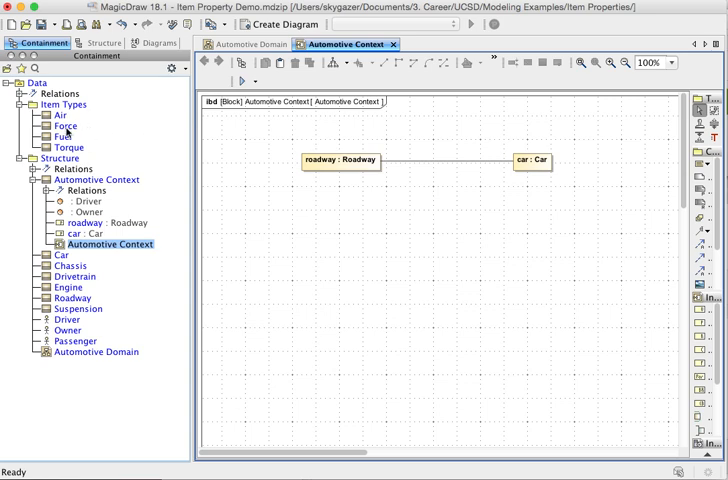
mouse_move(56, 132)
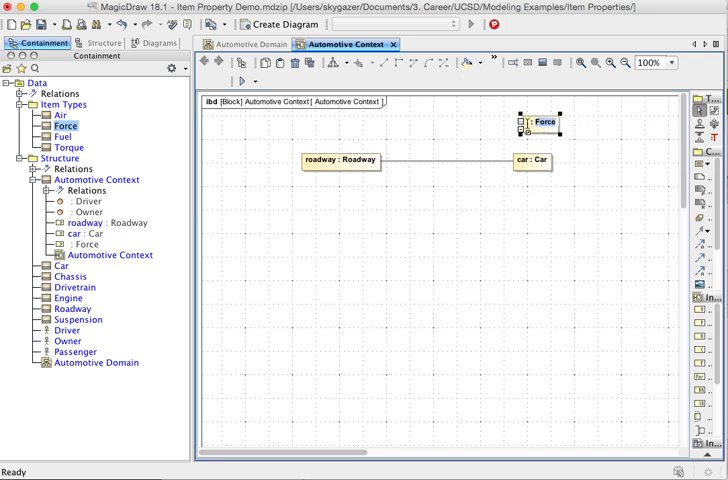
left_click(544, 122)
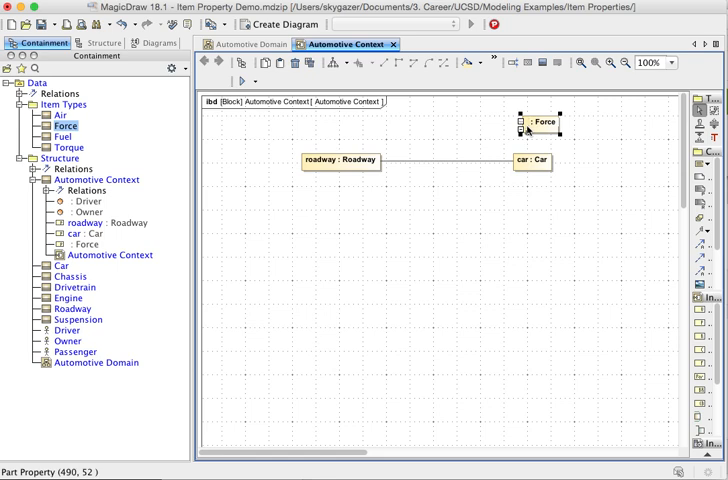
type("motive")
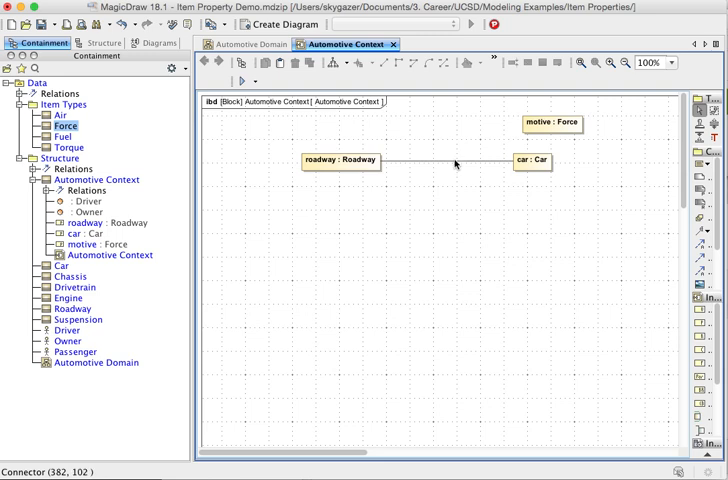
Add an item flow to the car–roadway connector with item property motive : Force and confirm it.
double_click(456, 160)
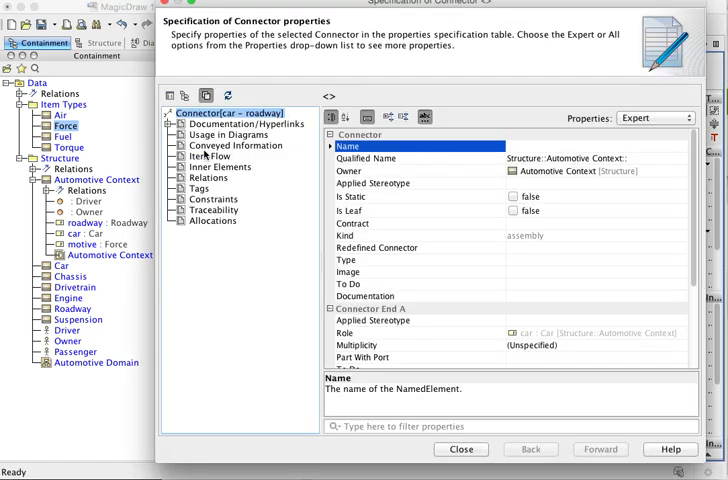
left_click(214, 156)
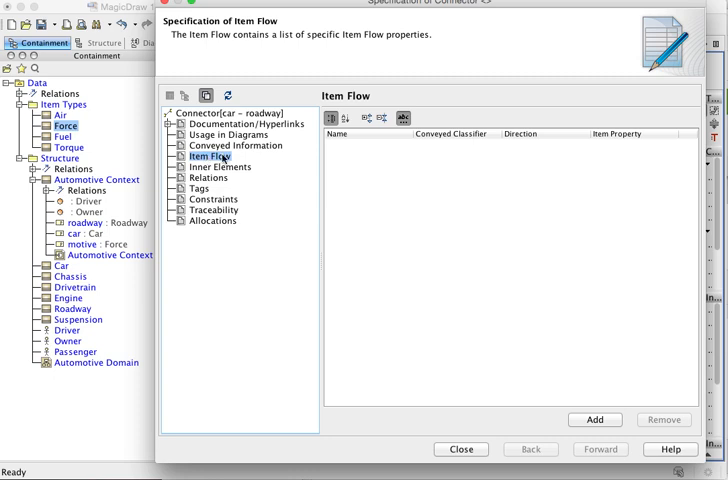
left_click(594, 420)
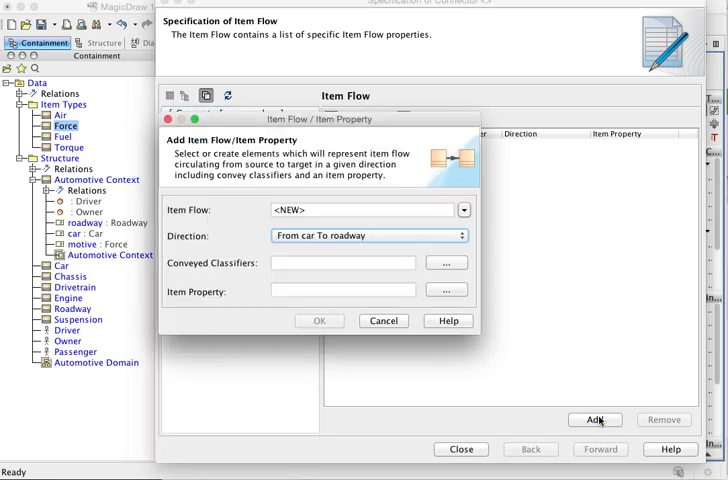
left_click(446, 290)
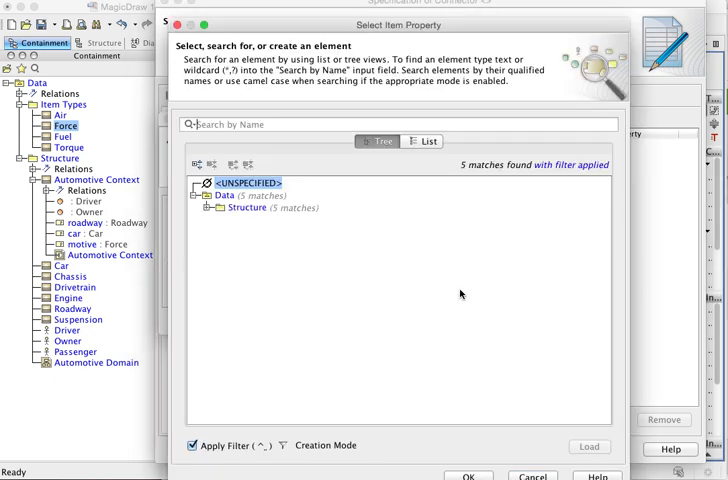
left_click(208, 208)
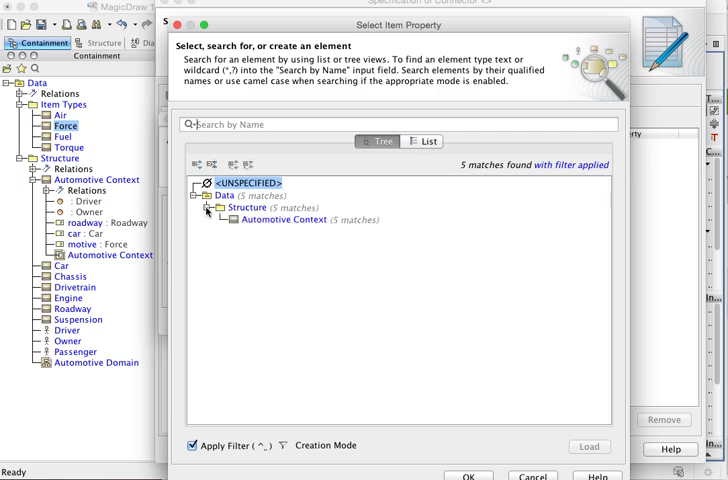
left_click(224, 220)
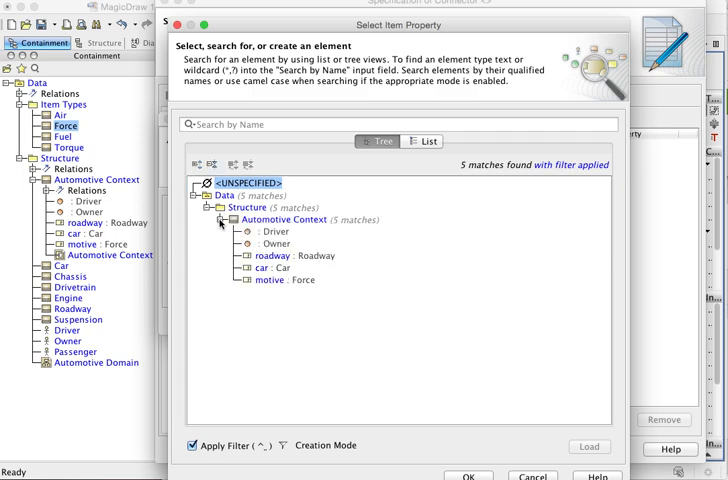
left_click(284, 280)
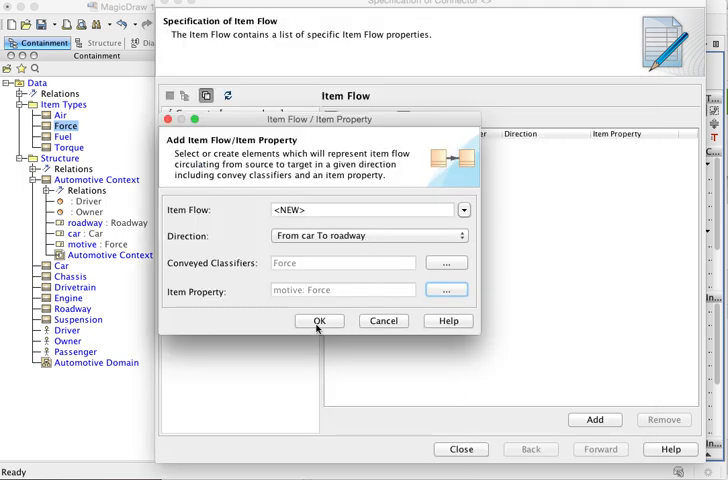
left_click(320, 320)
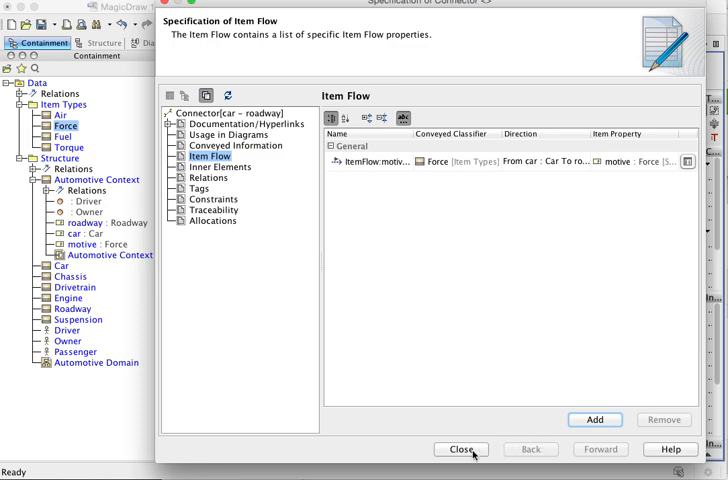
Close the specification, leaving the connector labelled with the motive : Force flow toward roadway.
left_click(460, 448)
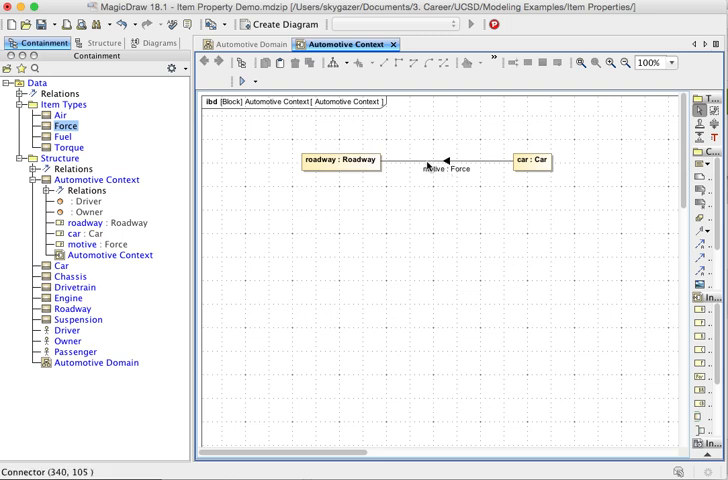
mouse_move(466, 180)
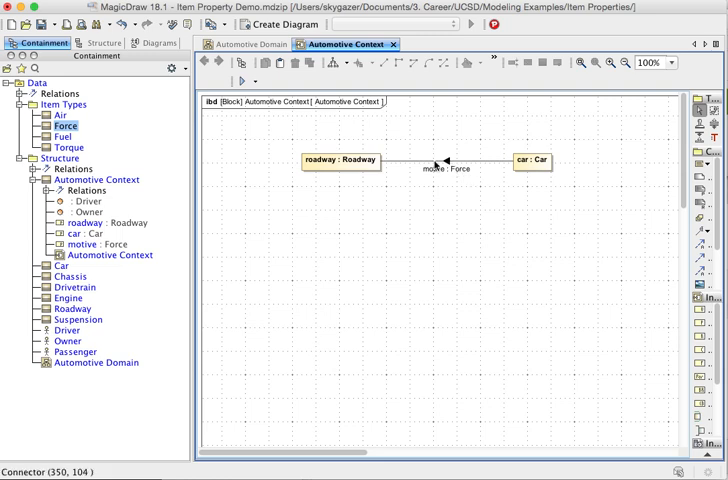
mouse_move(460, 176)
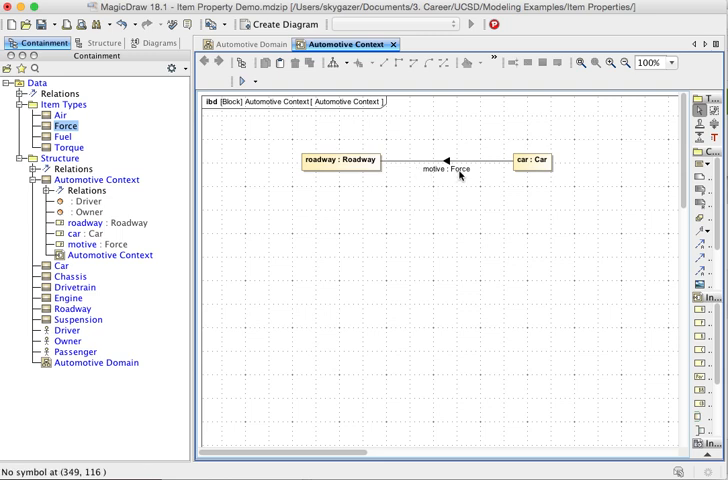
mouse_move(484, 172)
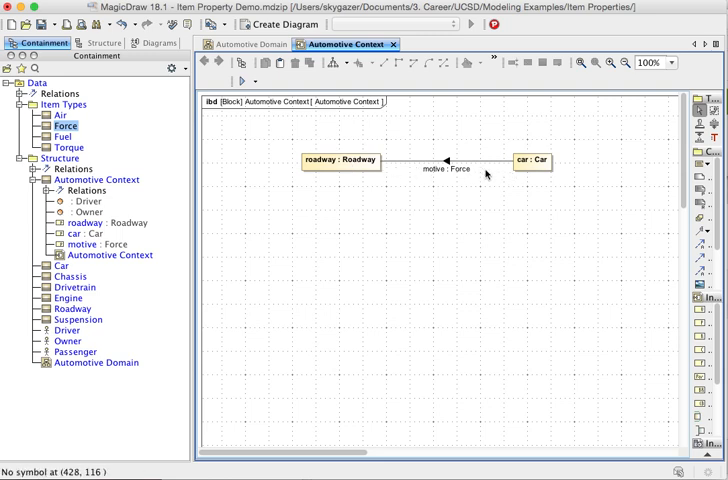
mouse_move(530, 300)
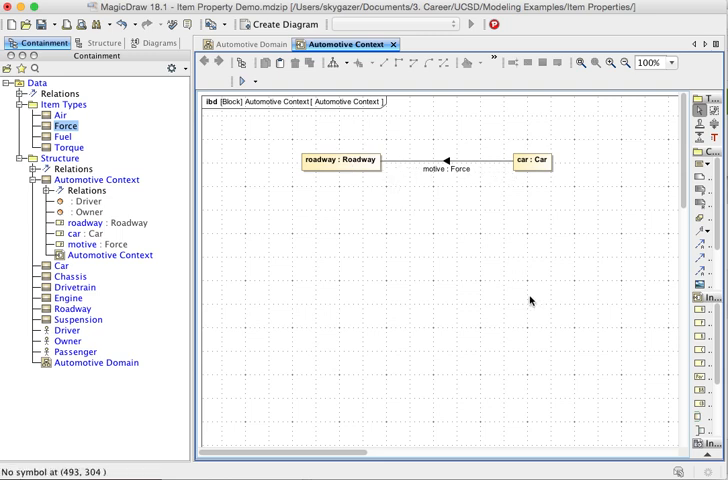